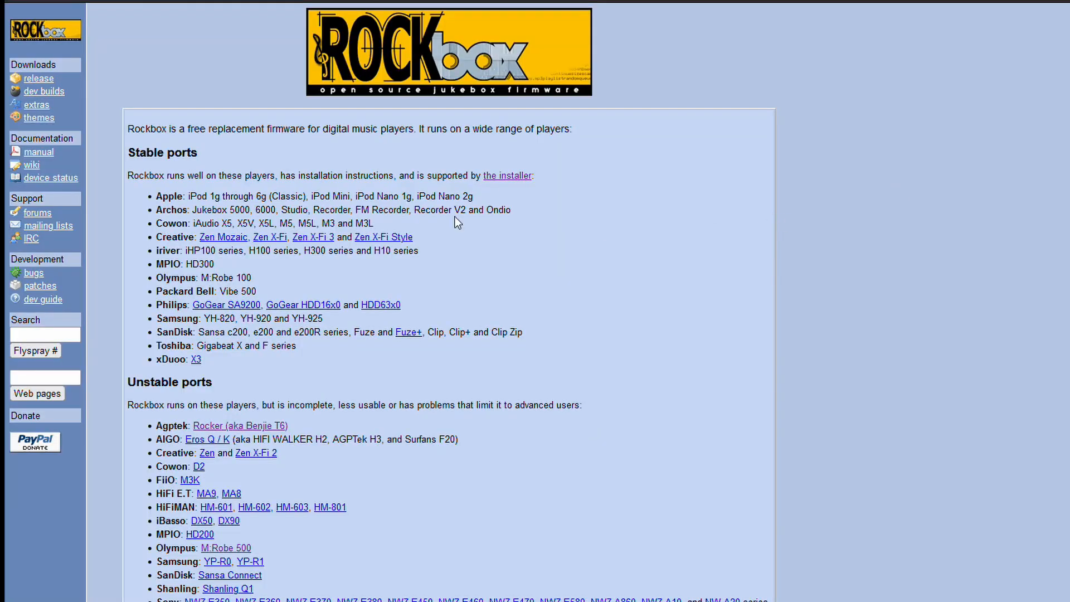
pyautogui.moveTo(155, 206)
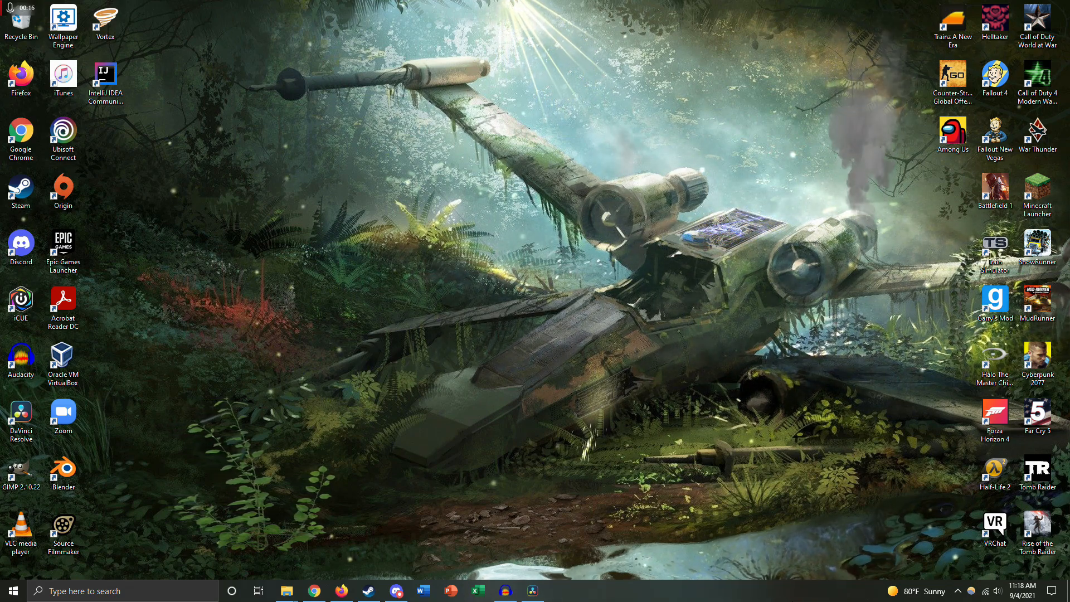
# Step: Launch a new Firefox window, find the Rockbox website and open the 3.15 release page
pyautogui.rightClick(341, 590)
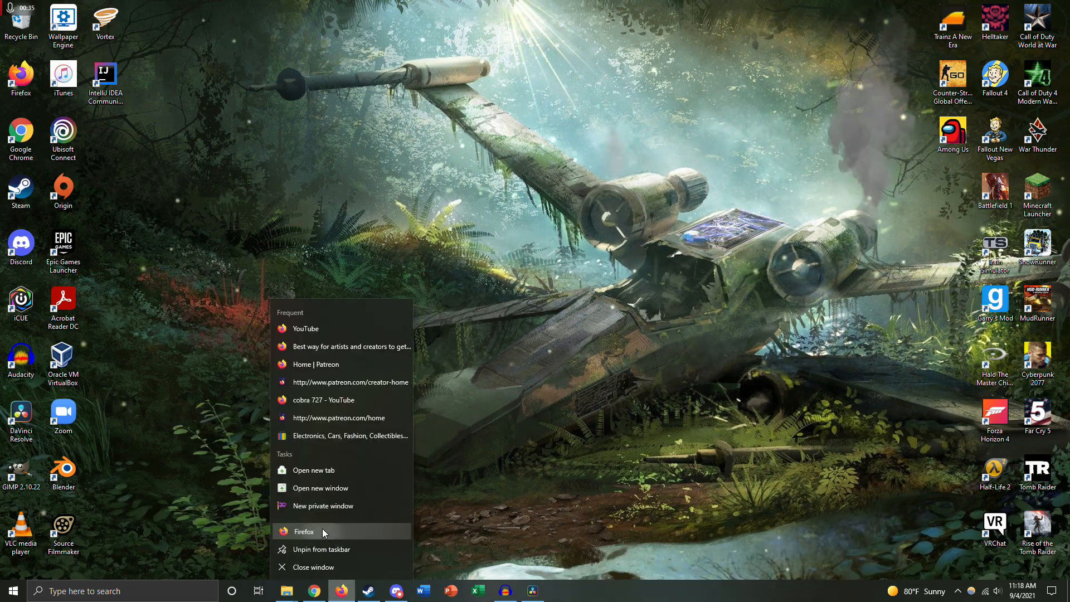
pyautogui.click(303, 531)
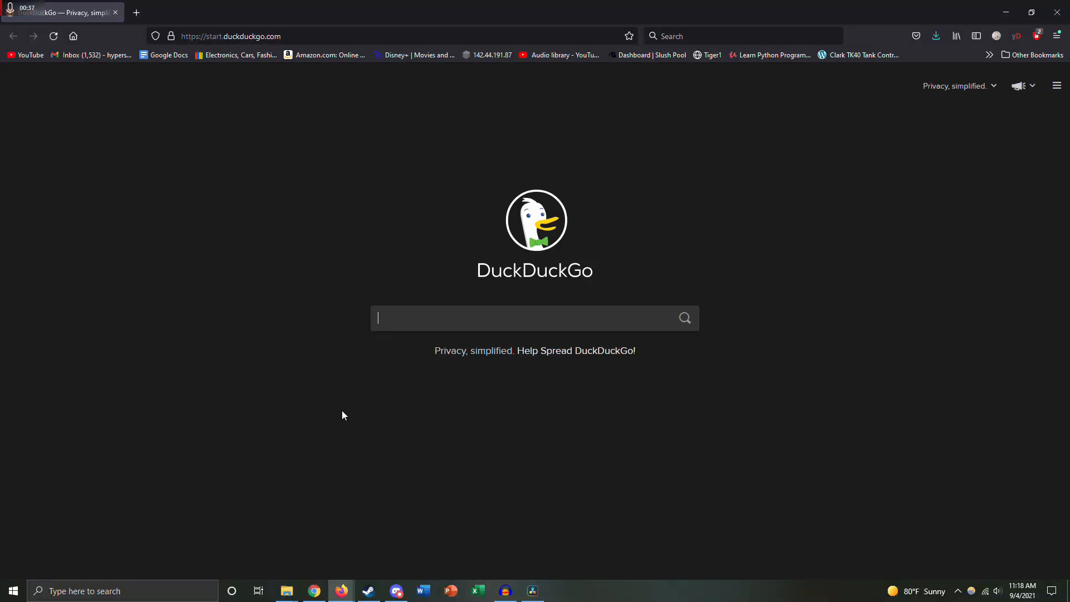
pyautogui.write('ro')
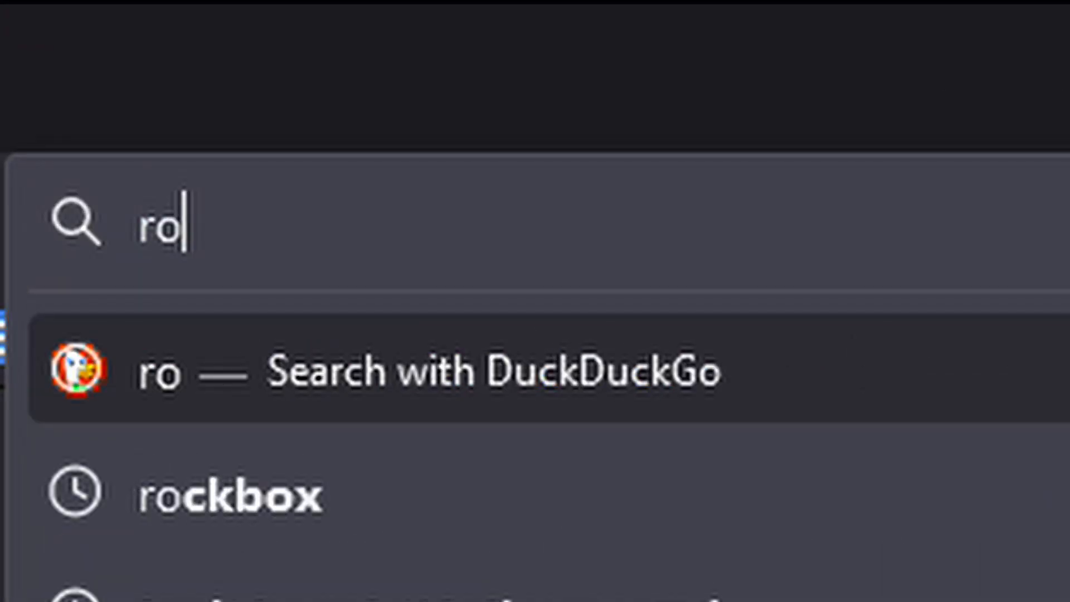
pyautogui.click(232, 492)
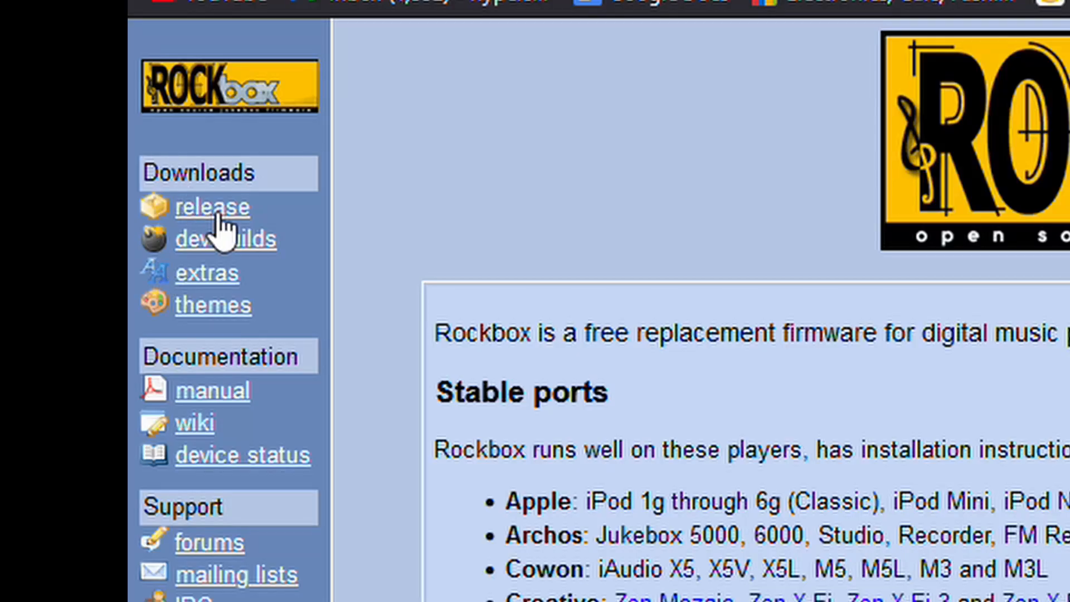
pyautogui.click(212, 207)
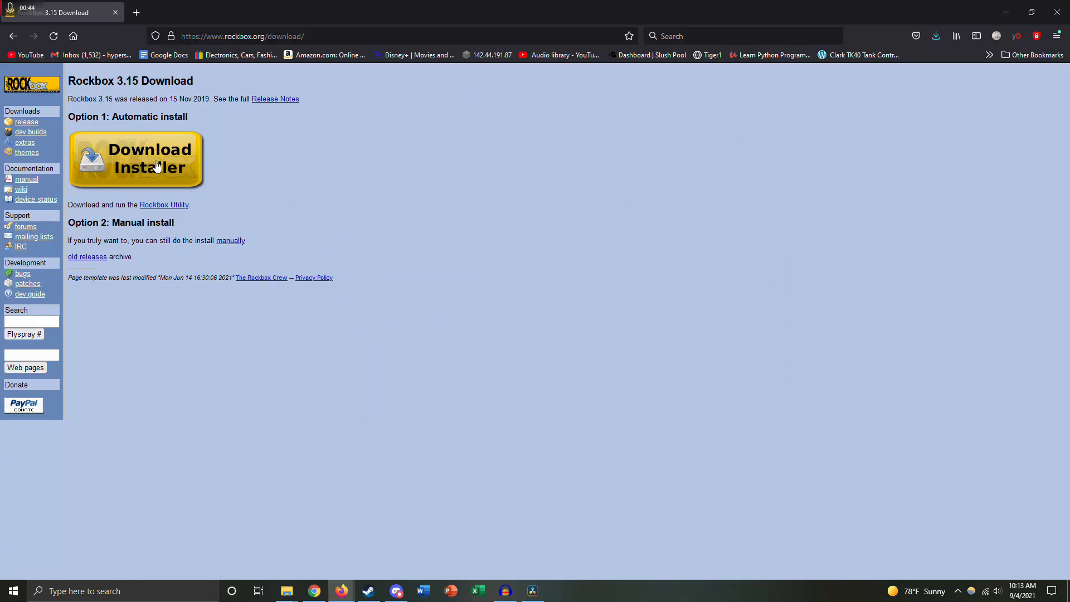
# Step: Download the Windows Rockbox Utility 1.4.1 zip from the installer page to the desktop
pyautogui.click(135, 160)
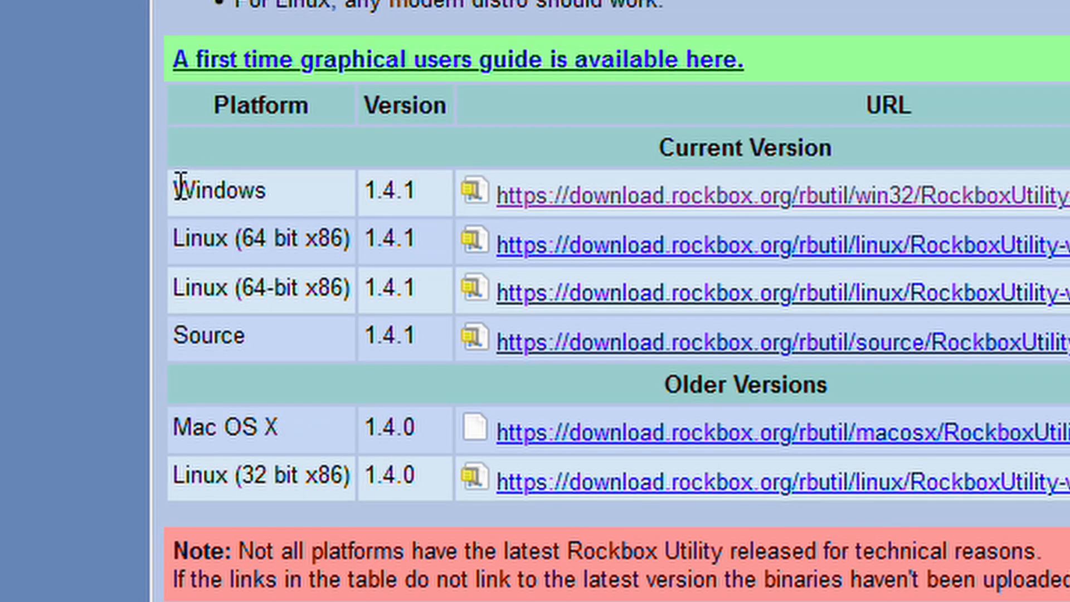
pyautogui.moveTo(179, 416)
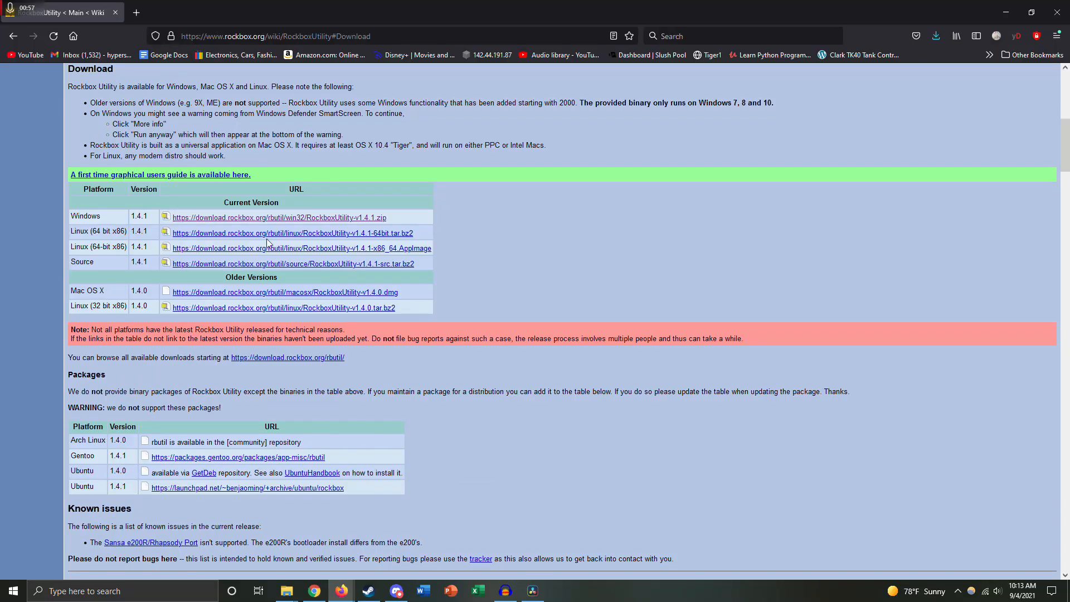
pyautogui.click(279, 216)
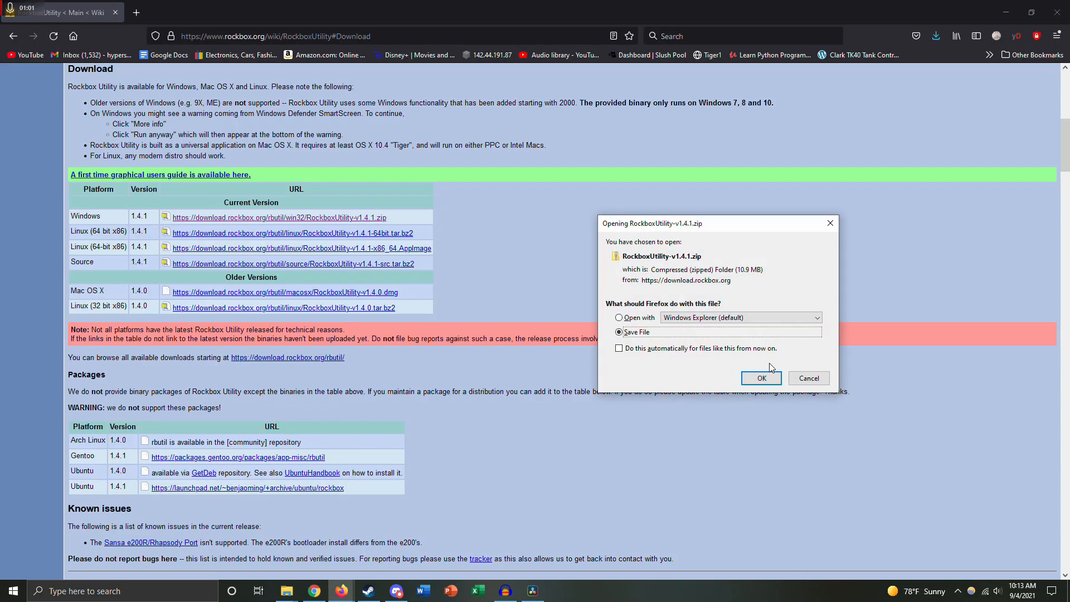
pyautogui.click(761, 377)
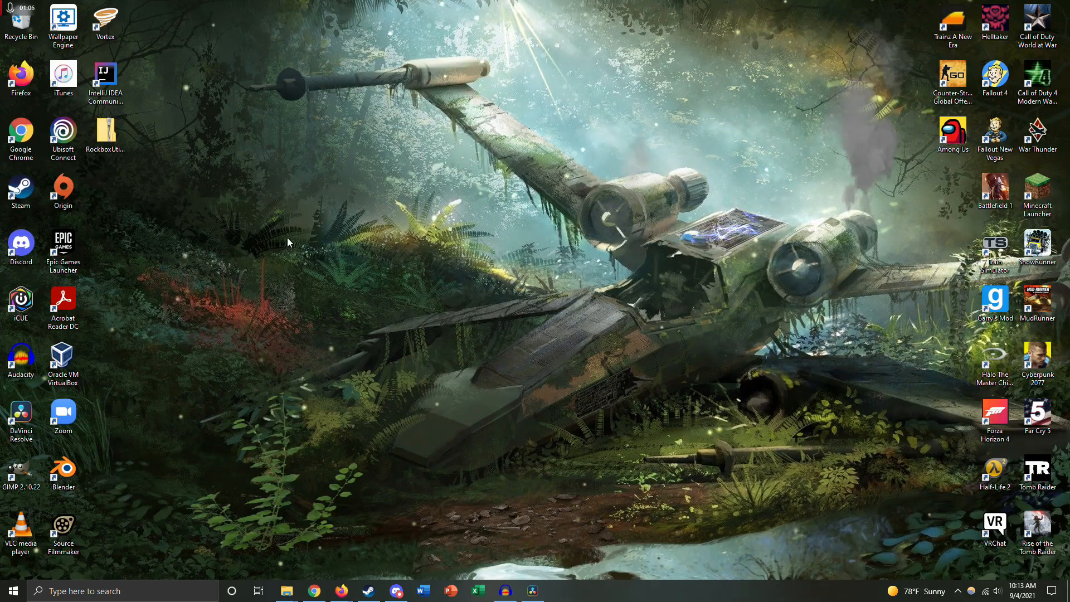
# Step: Extract the Rockbox Utility zip with 7-Zip Extract Here, then select RockboxUtility.exe inside the folder
pyautogui.rightClick(105, 131)
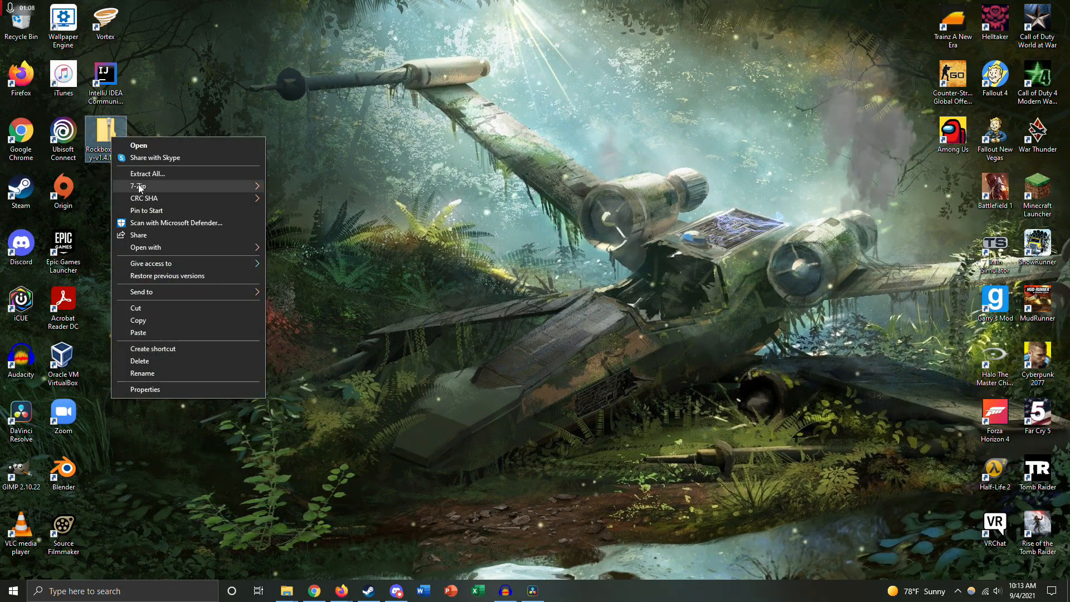
pyautogui.click(138, 185)
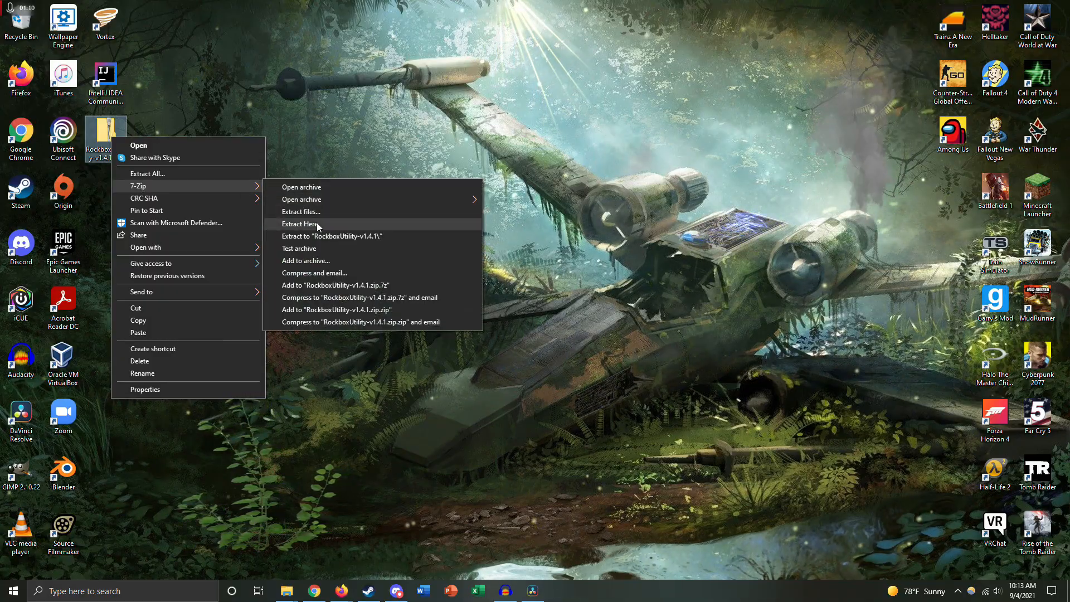
pyautogui.click(299, 224)
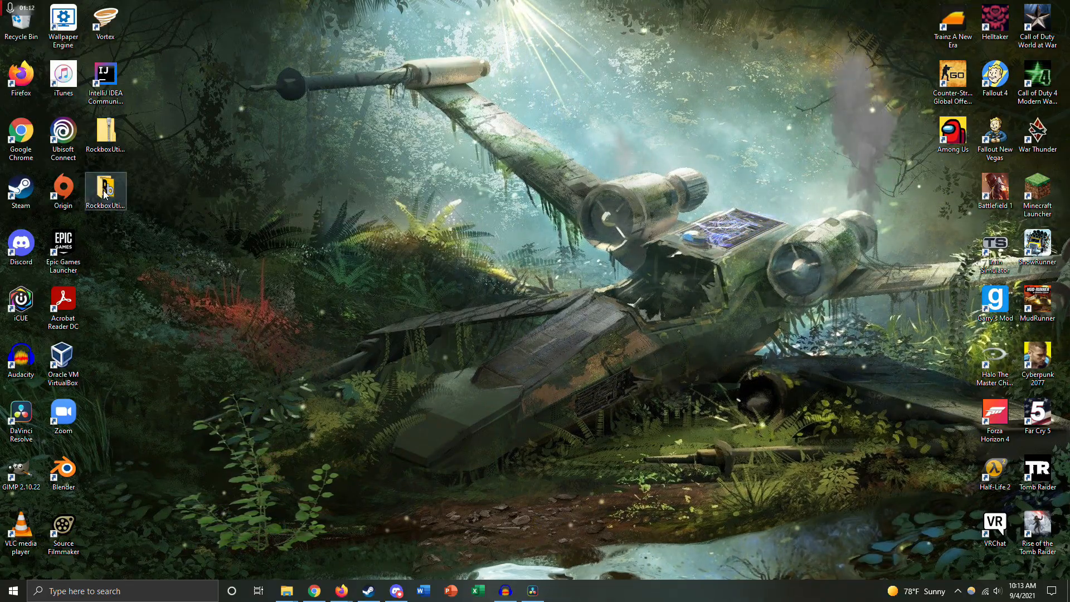
pyautogui.doubleClick(106, 186)
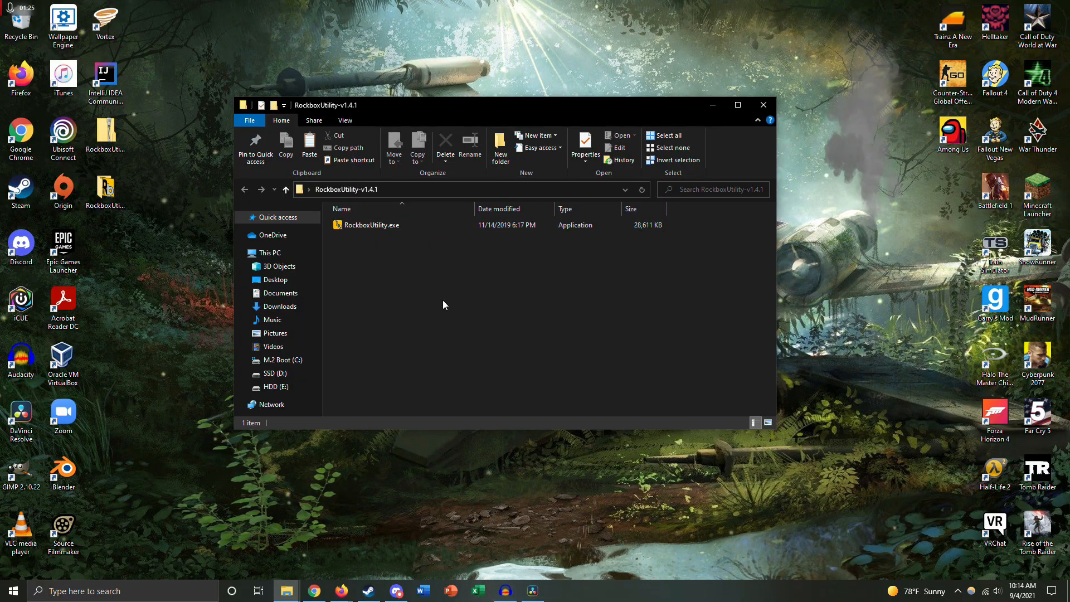
pyautogui.click(371, 224)
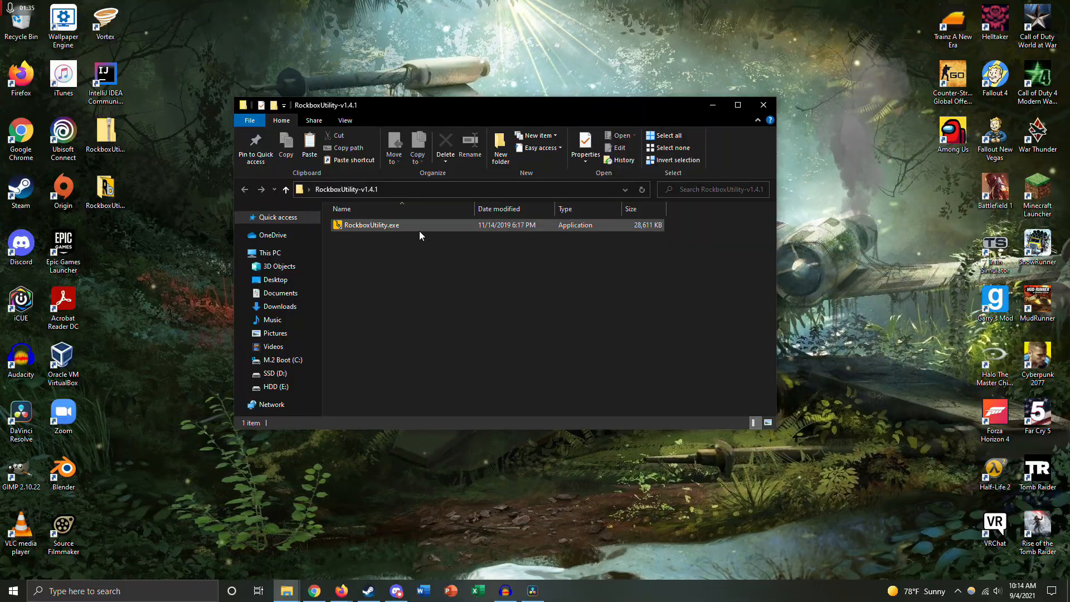
# Step: Launch Rockbox Utility and confirm the iPod 4th gen greyscale device on drive F:
pyautogui.doubleClick(371, 225)
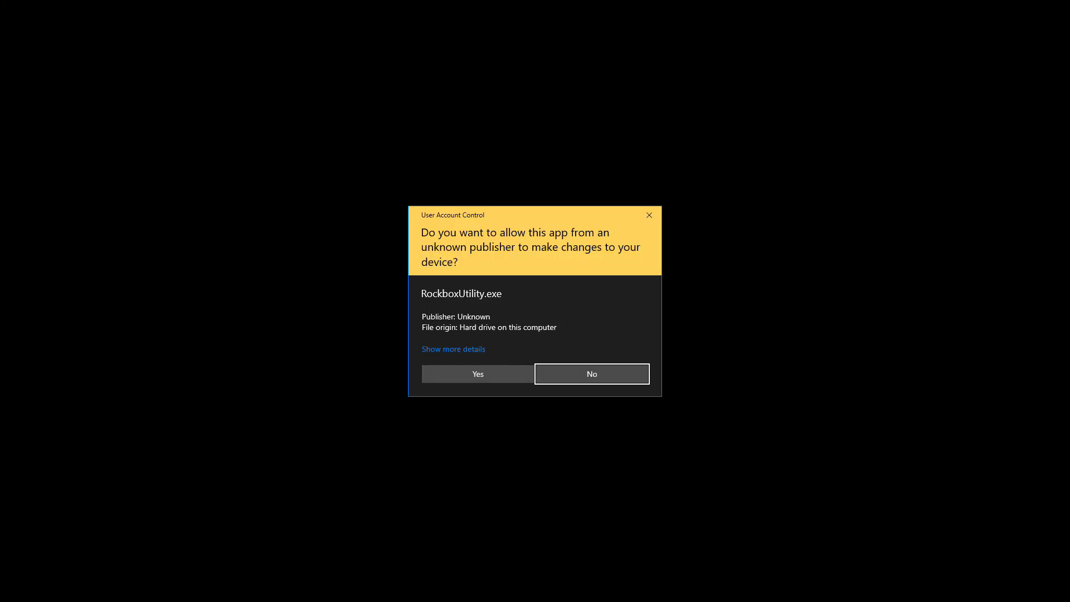
pyautogui.click(477, 373)
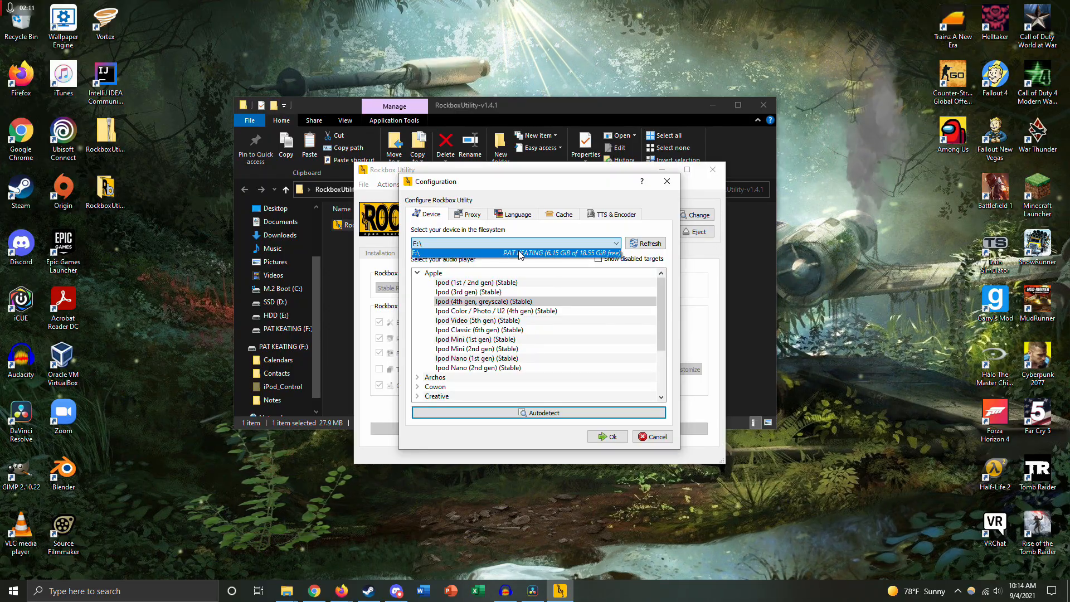
pyautogui.click(517, 253)
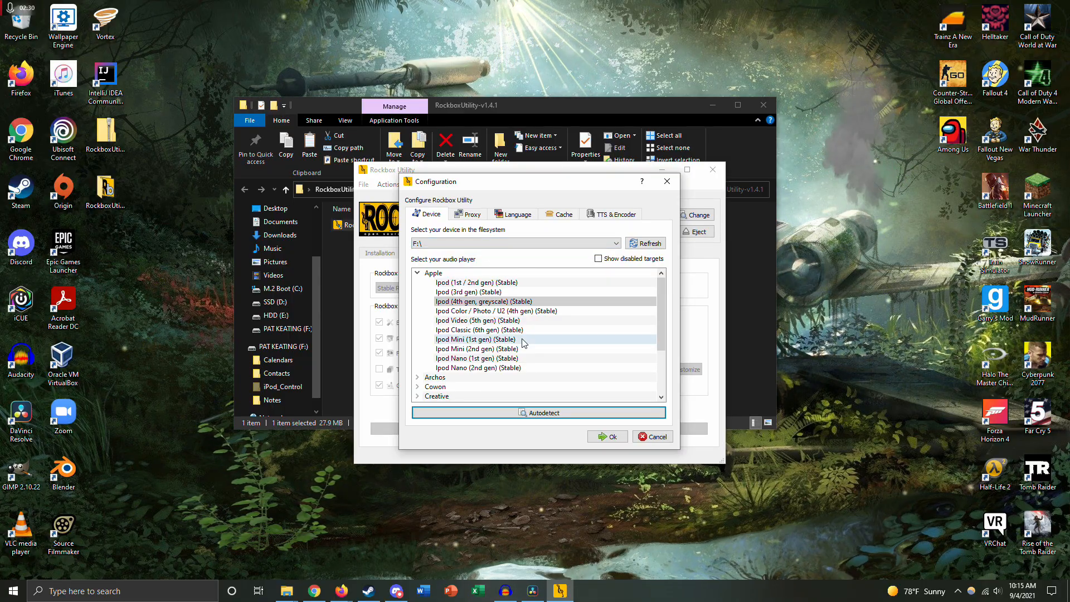
pyautogui.click(605, 435)
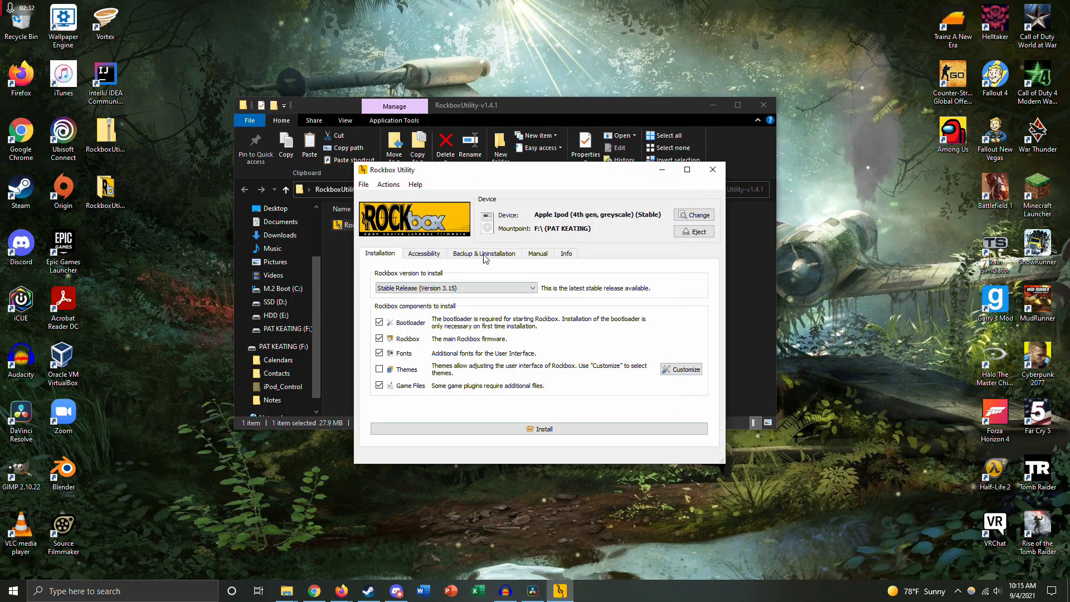
# Step: Tick Themes and Game Files so all five components are included
pyautogui.click(380, 369)
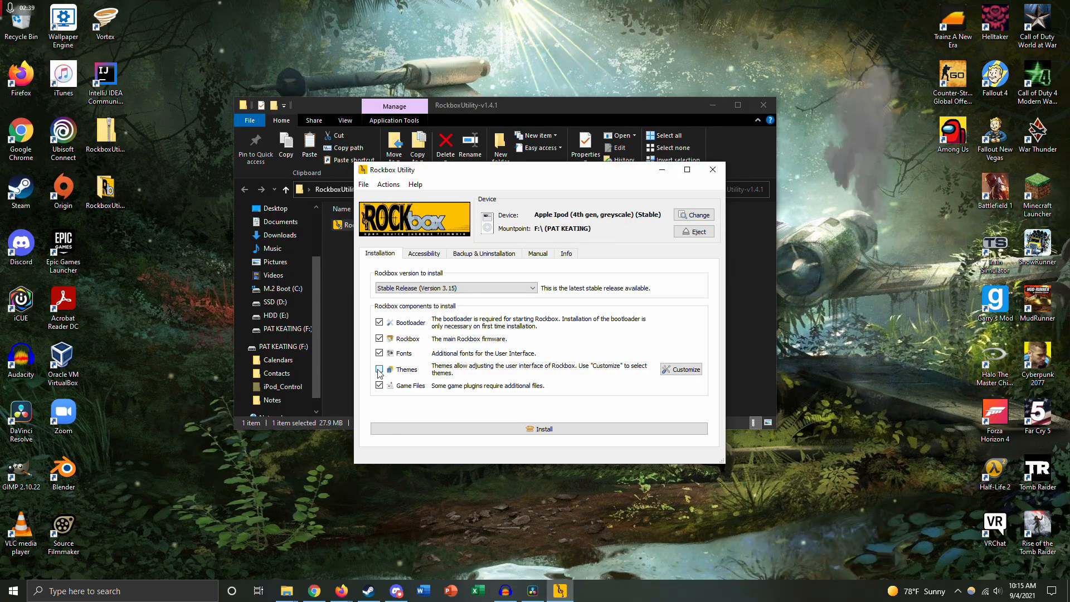
pyautogui.click(379, 369)
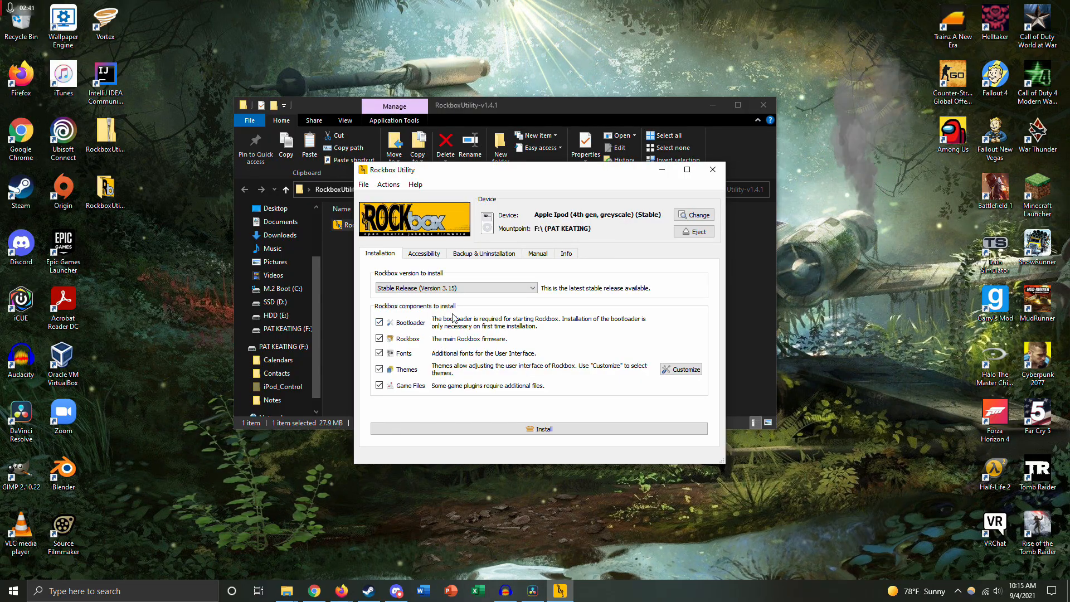
pyautogui.moveTo(434, 343)
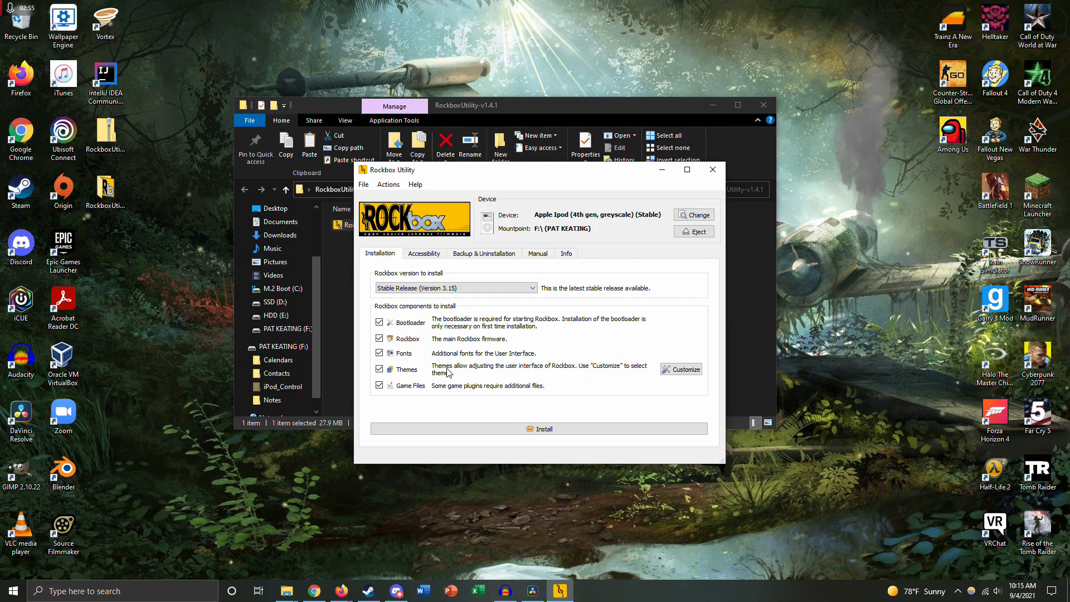
pyautogui.moveTo(459, 362)
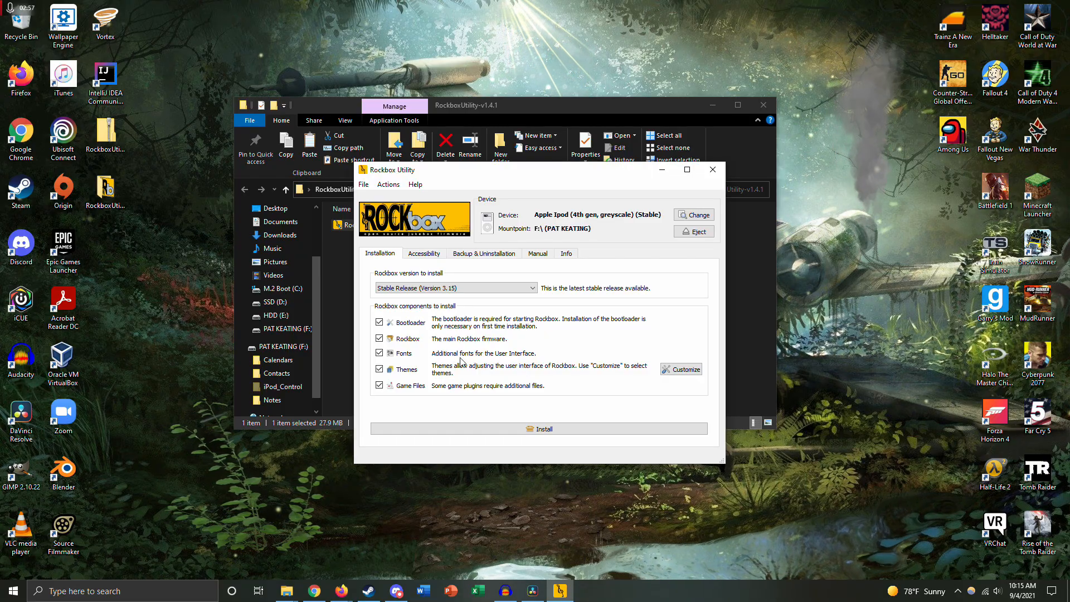
pyautogui.click(380, 386)
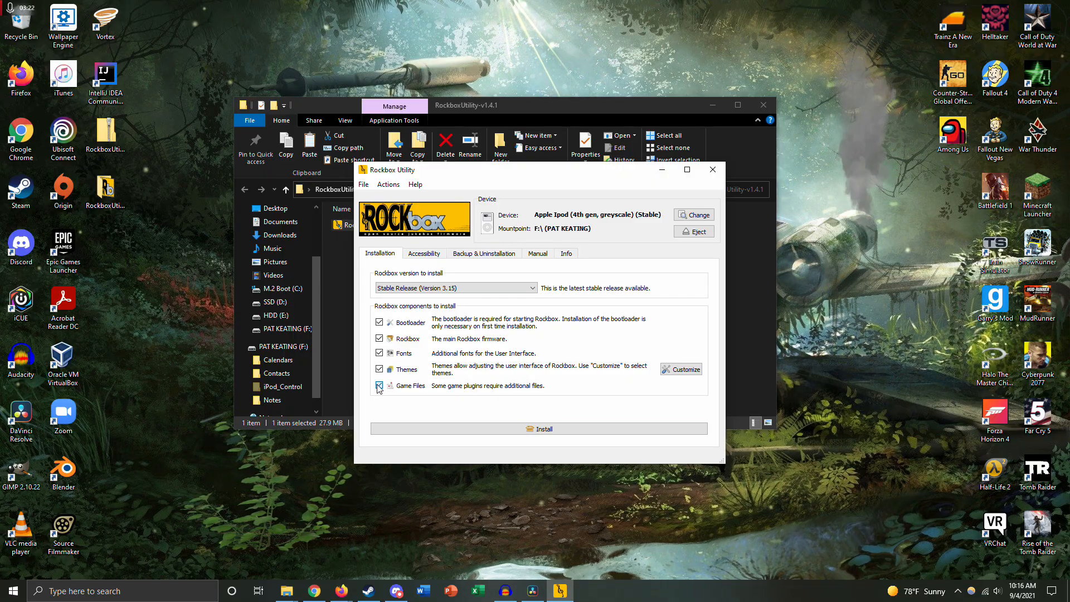
pyautogui.click(379, 385)
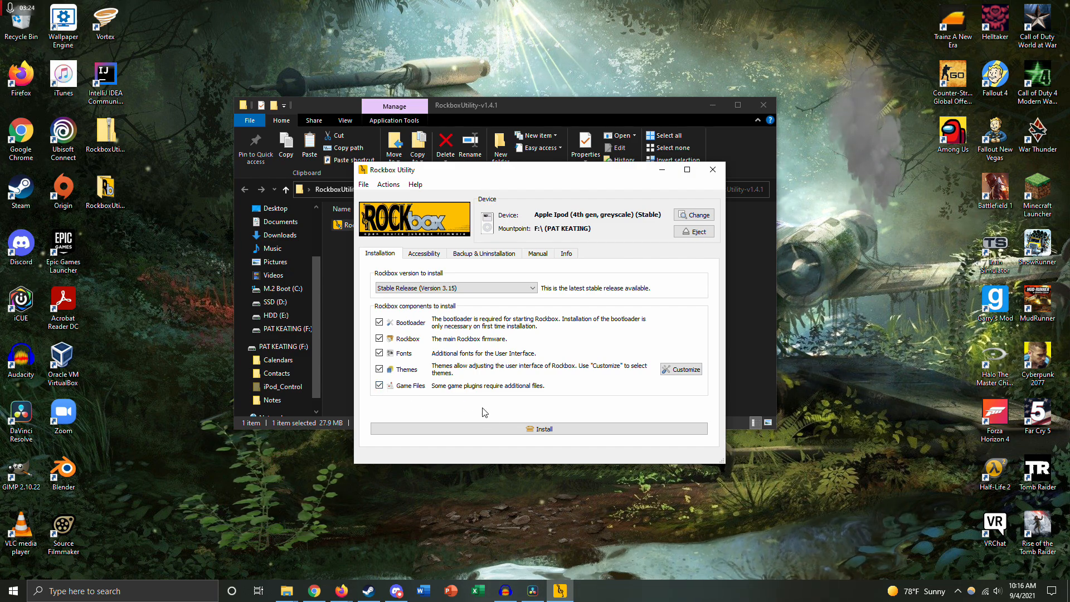
# Step: Install the selected components to ROCKBOX POD (F:), close the log, and eject the iPod
pyautogui.click(538, 429)
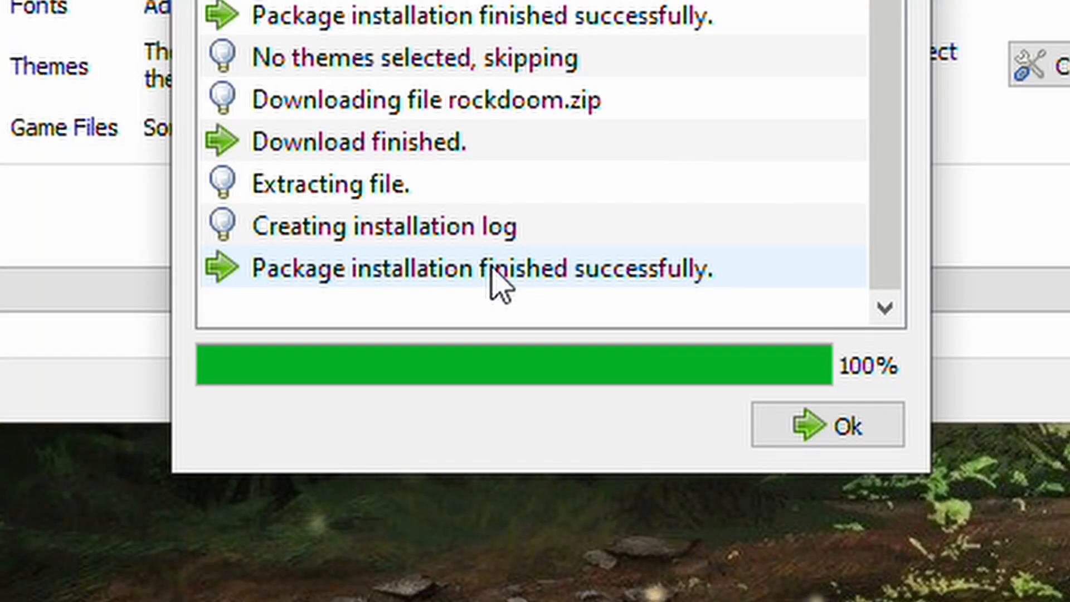
pyautogui.click(827, 424)
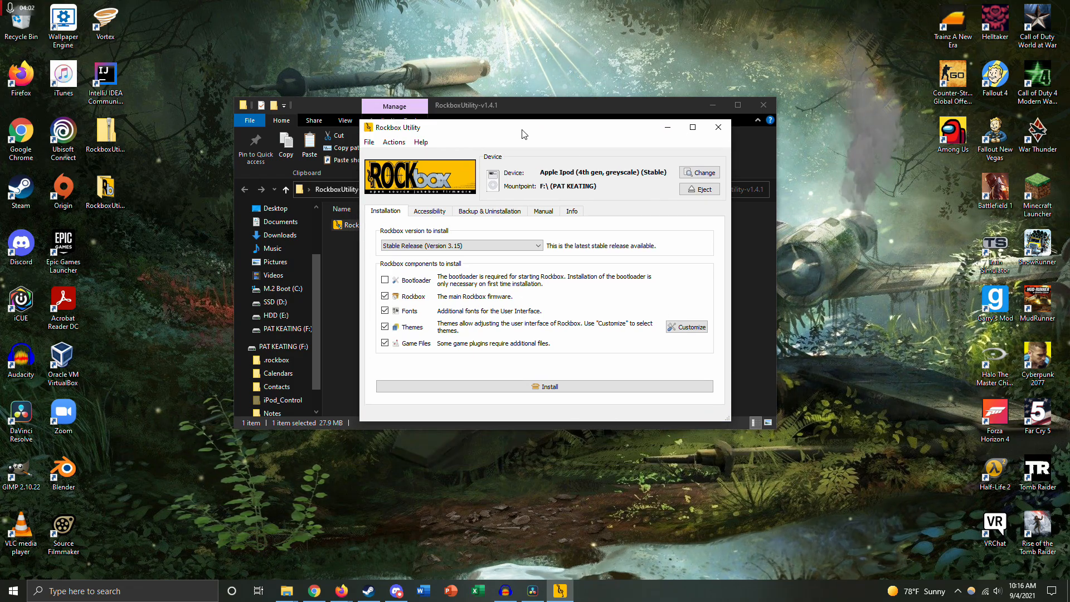
pyautogui.click(699, 189)
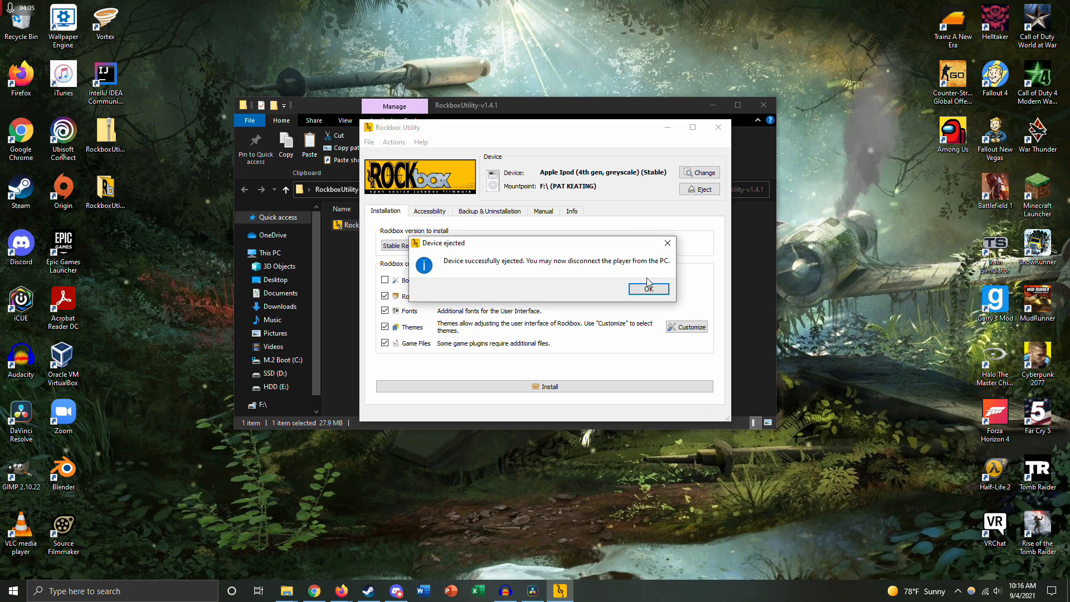
pyautogui.click(648, 288)
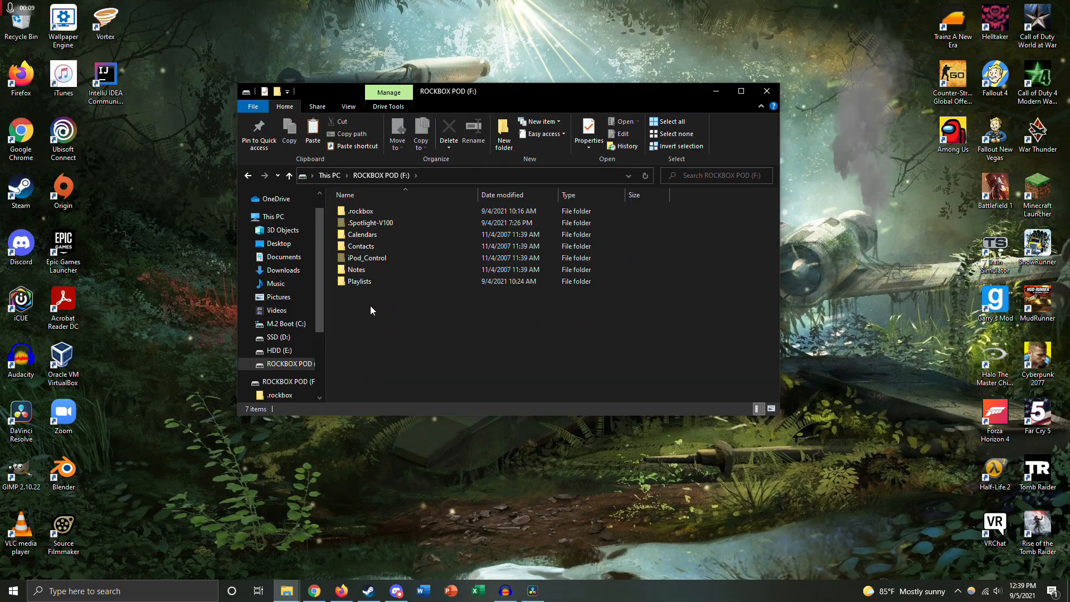
pyautogui.moveTo(361, 281)
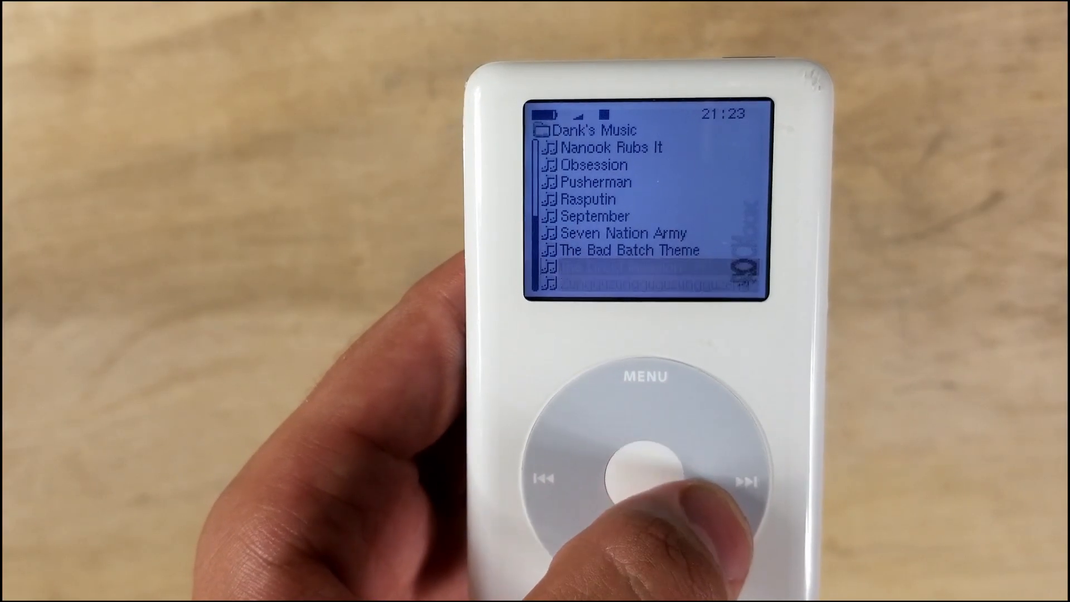
# Step: Return from the Dank's Music songs to the Rockbox main menu
pyautogui.click(642, 465)
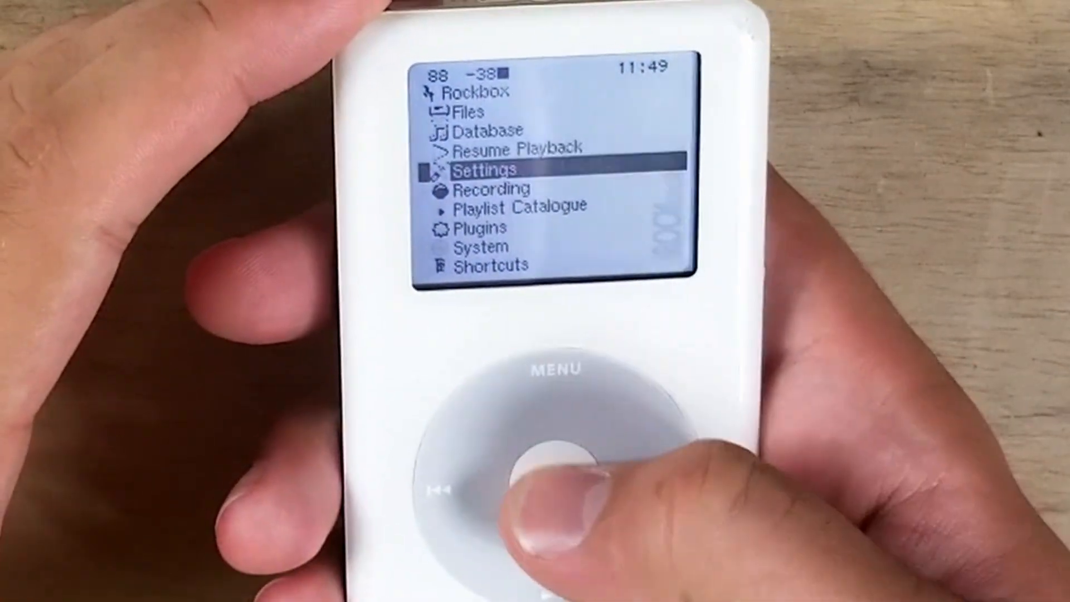
# Step: Open Settings > Theme Settings > Font and browse the installed fonts list
pyautogui.click(546, 471)
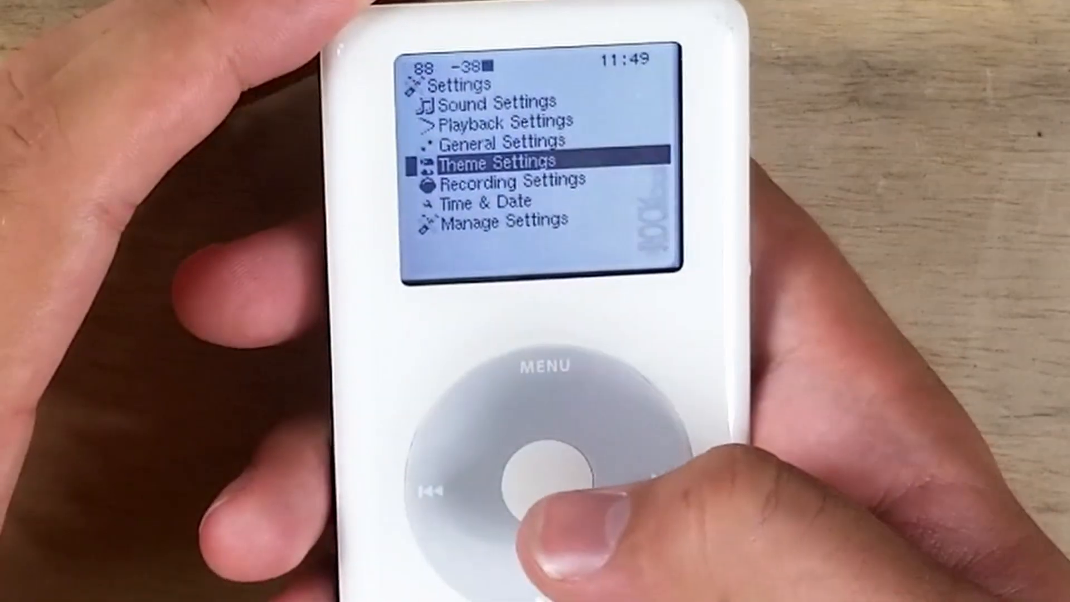
pyautogui.click(535, 476)
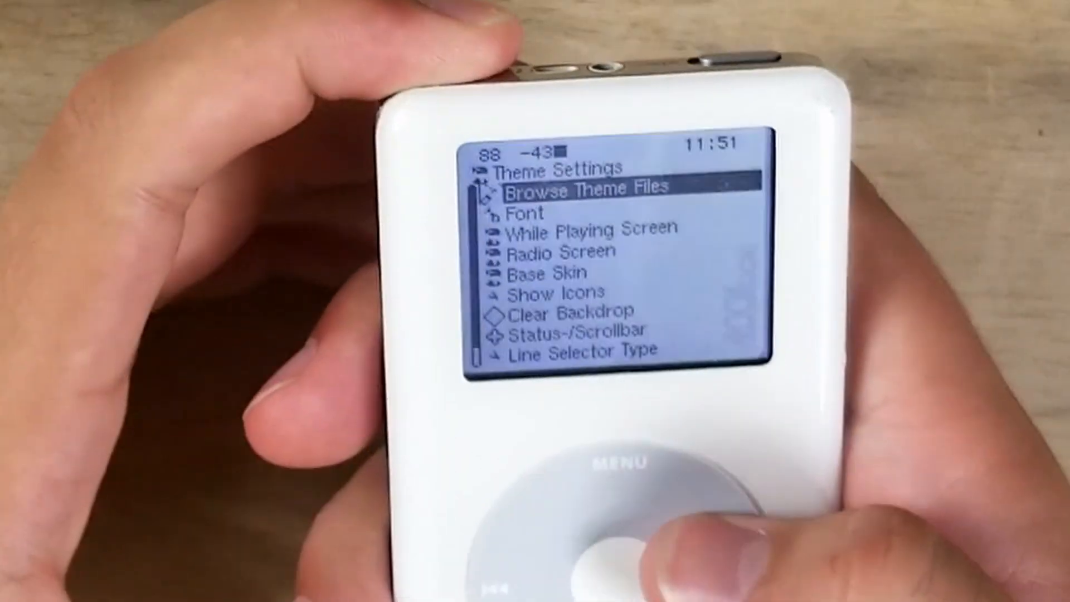
pyautogui.scroll(-3)
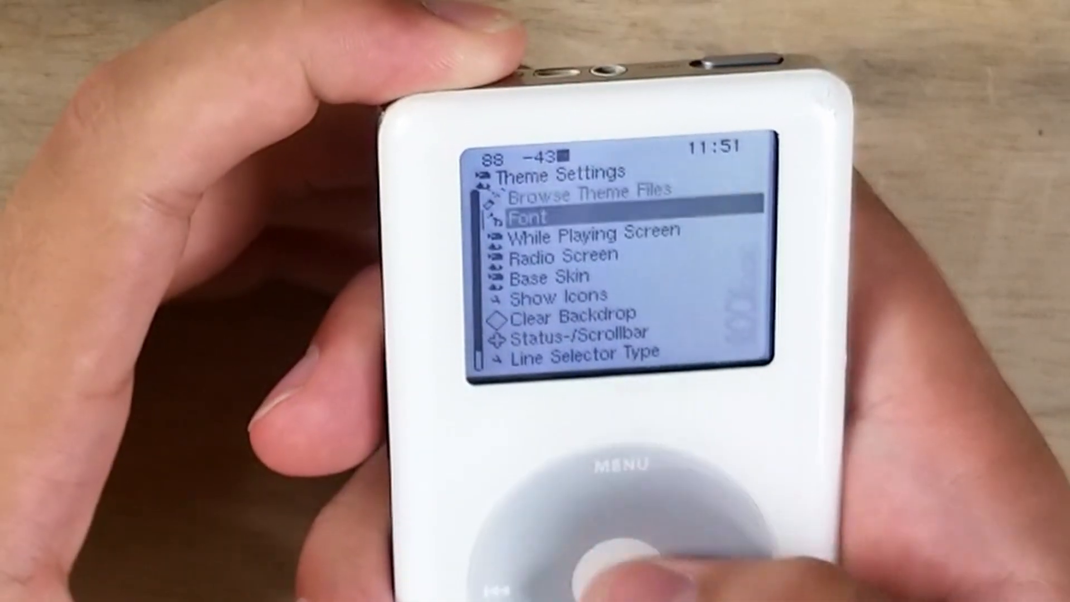
pyautogui.click(614, 546)
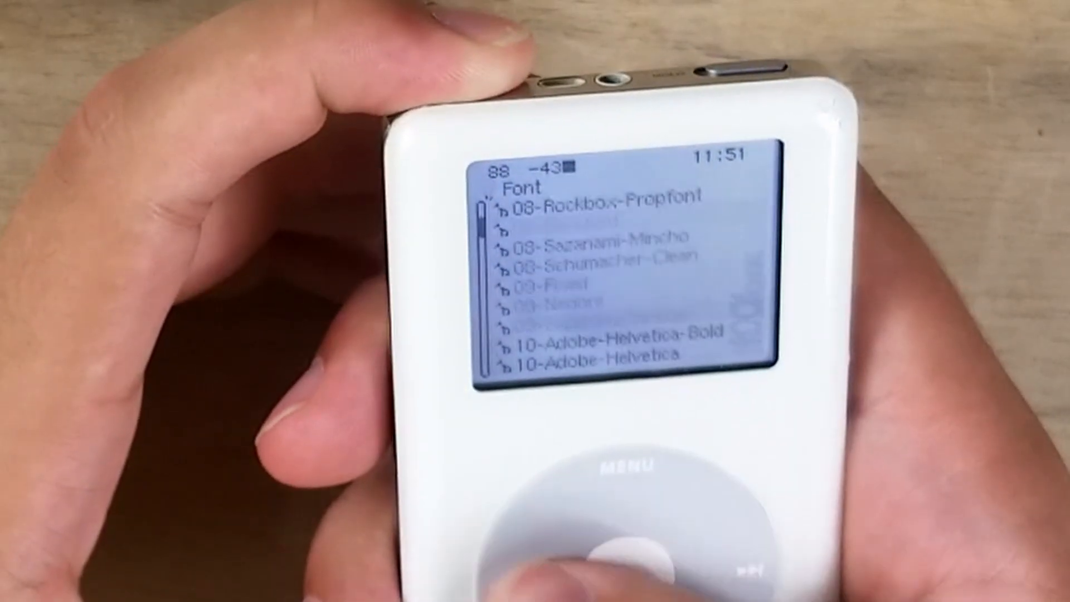
pyautogui.scroll(-3)
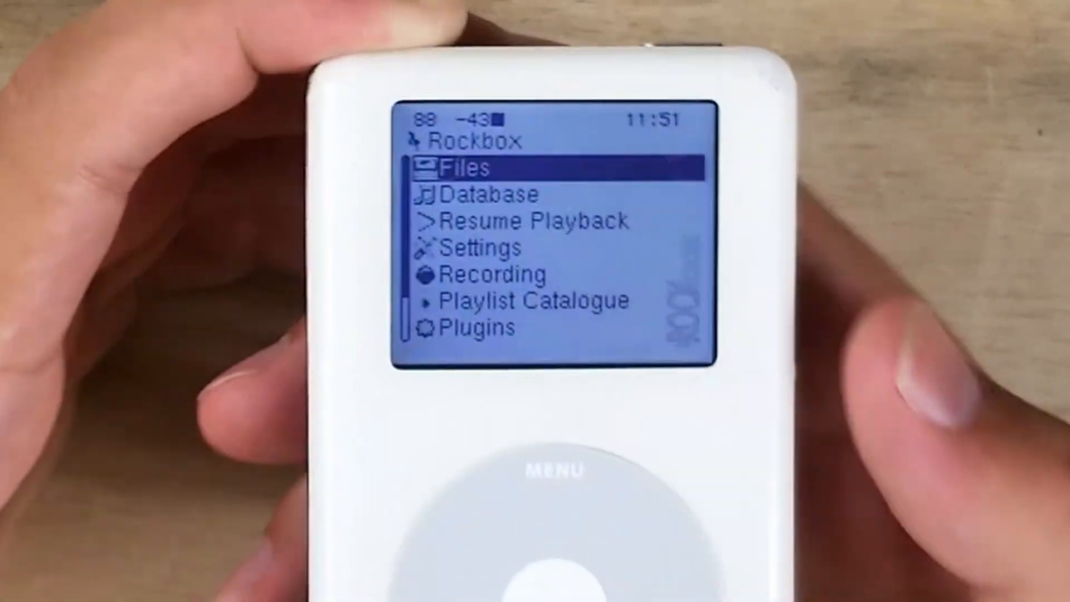
# Step: Scroll through the Games plugin list showing 2048, blackjack, boomshine and chessbox
pyautogui.scroll(-3)
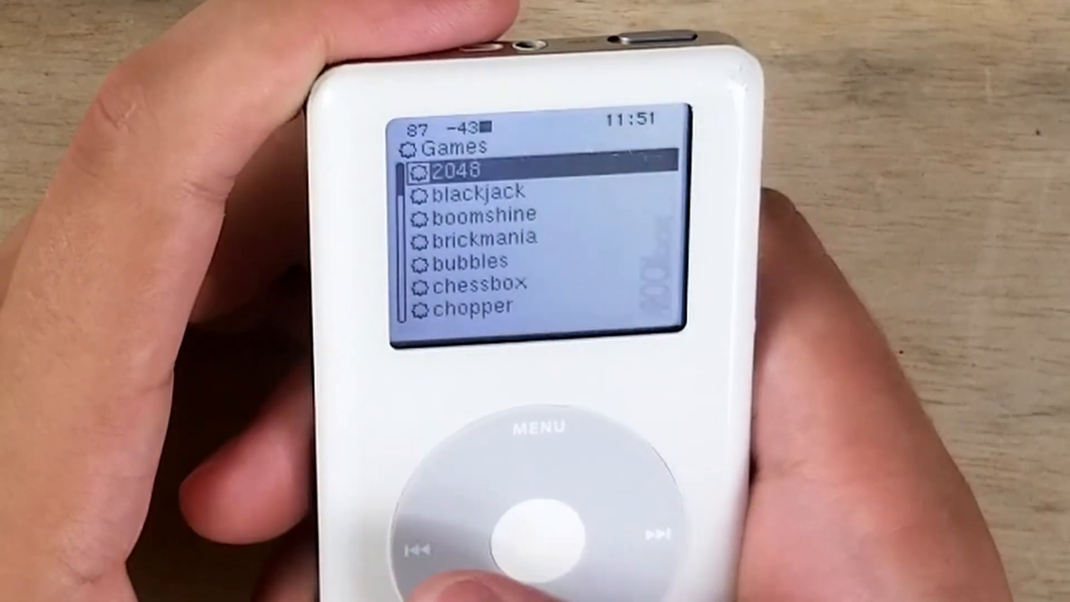
pyautogui.scroll(-3)
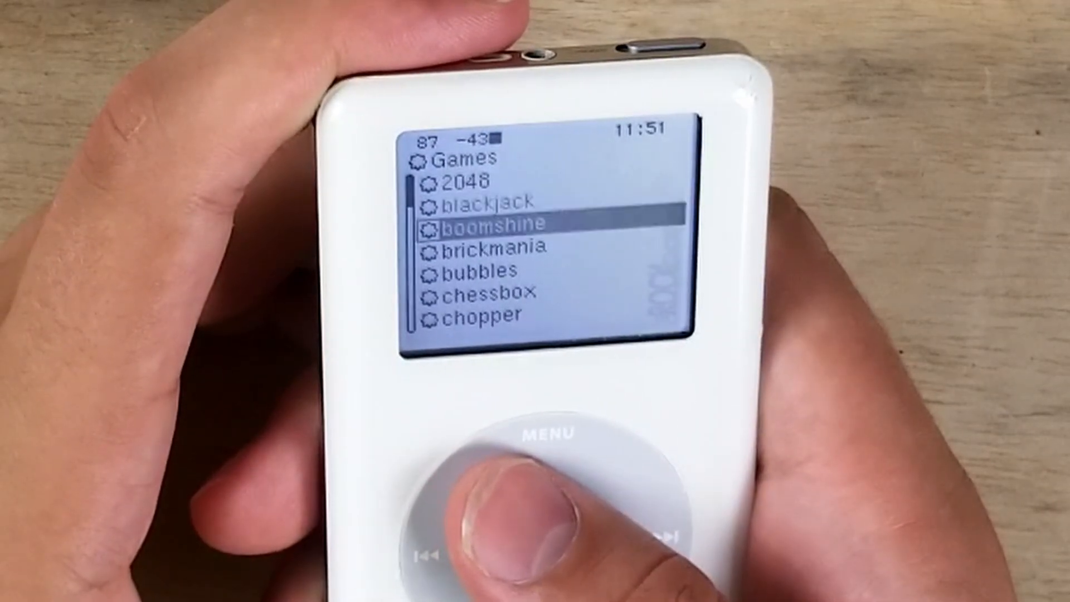